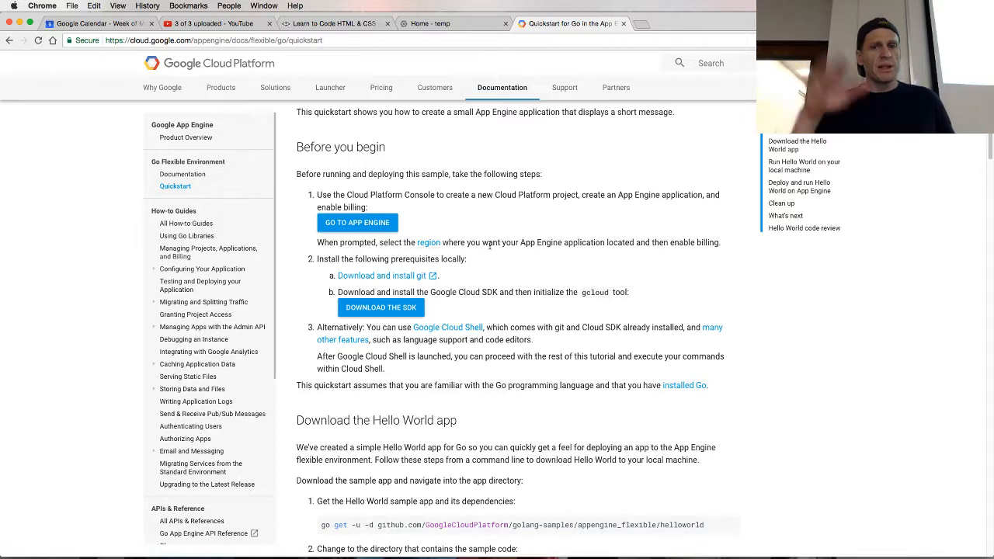
mouse_move(376, 275)
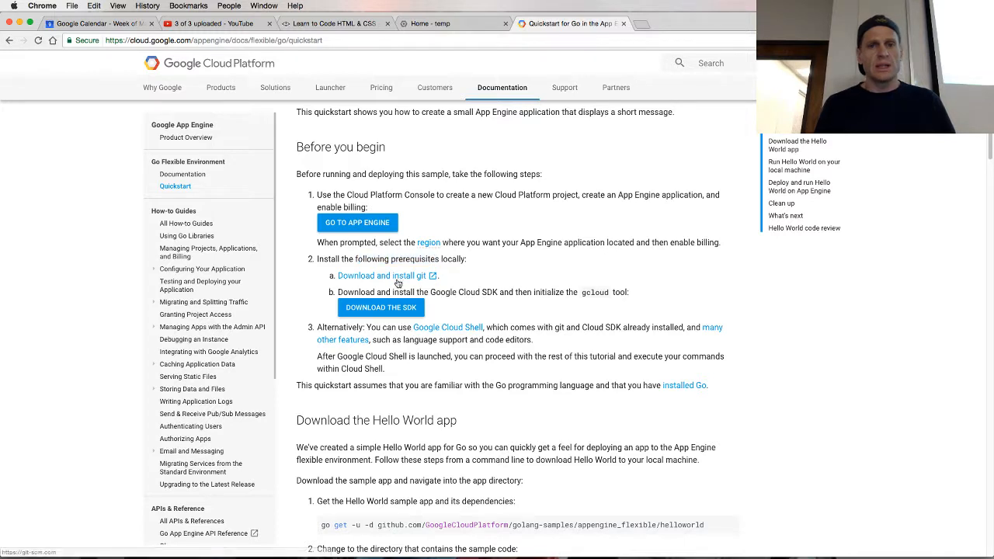
Step: Open and close the git install page, then open the Cloud SDK download page in a new tab
left_click(382, 275)
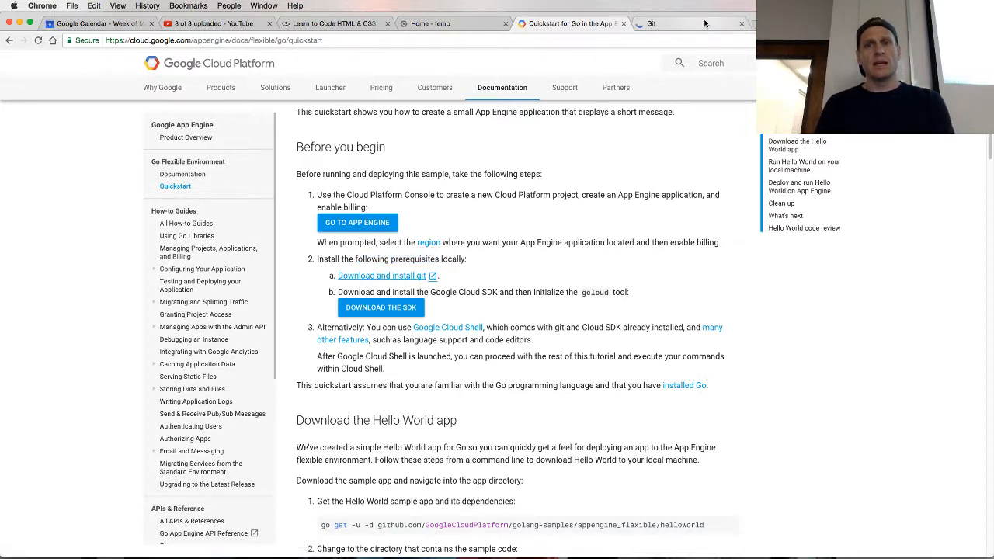
left_click(676, 23)
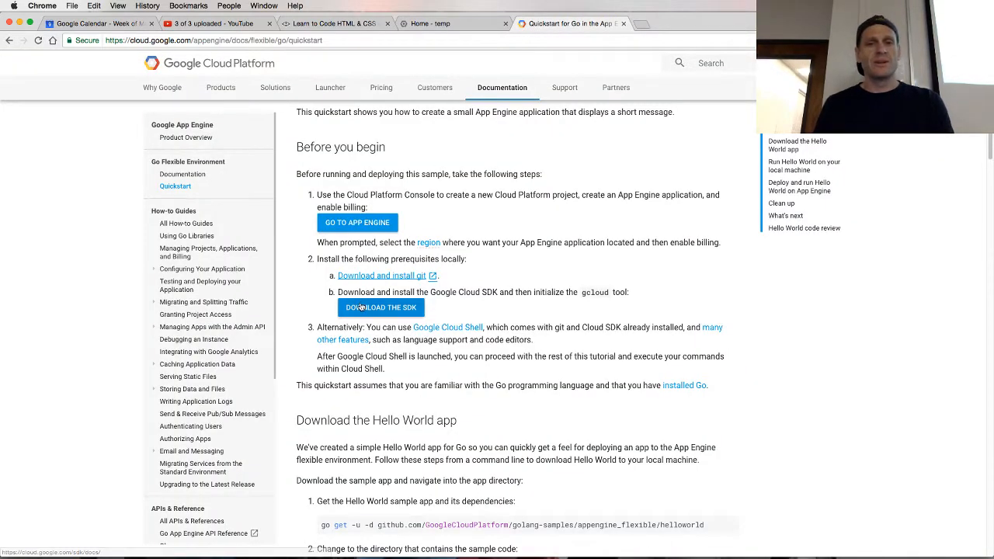
scroll("down", 3)
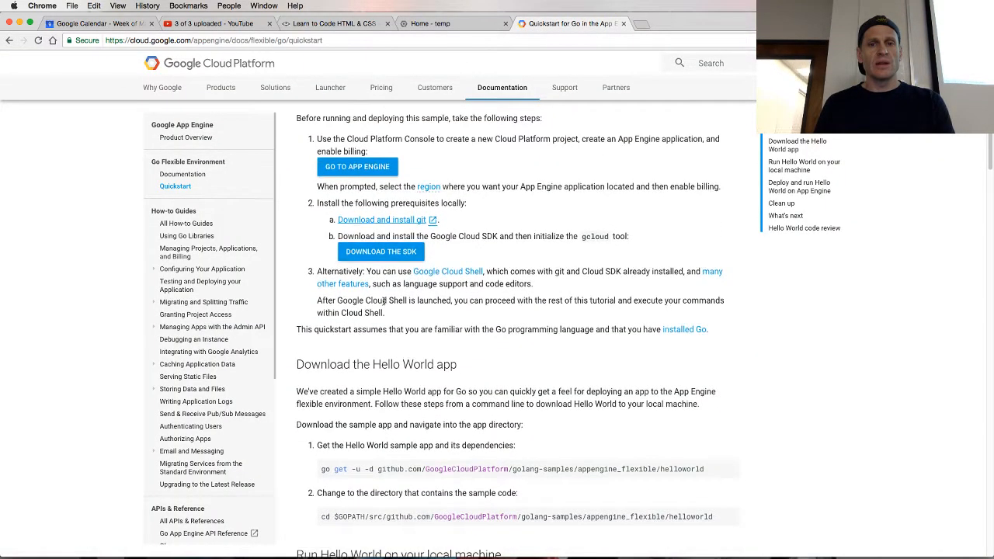
scroll("down", 3)
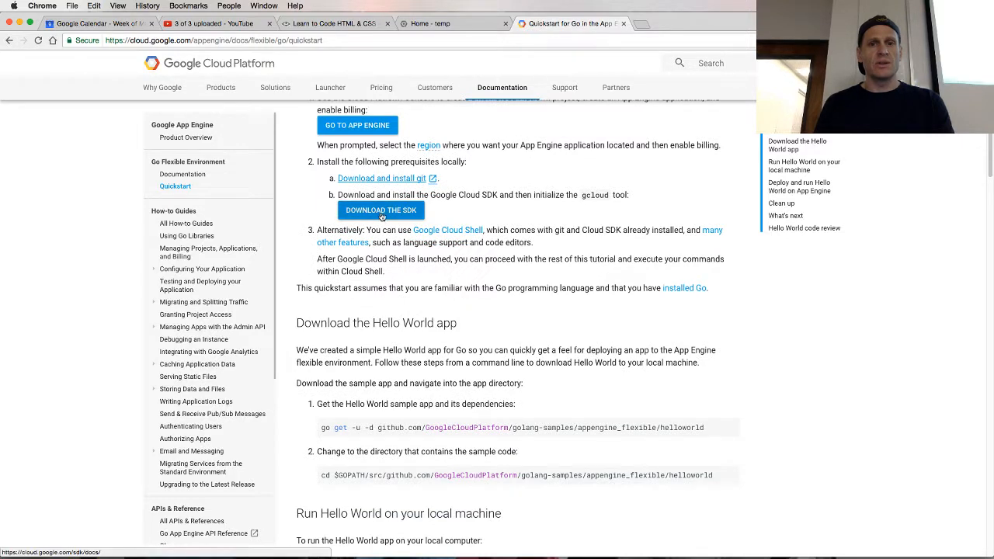
left_click(648, 23)
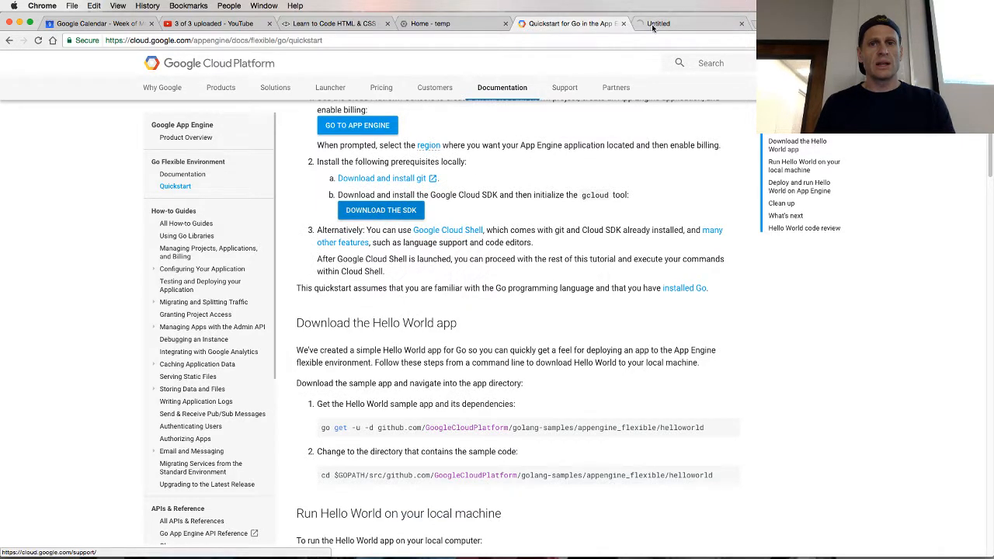
Step: Switch to the Google Cloud SDK documentation tab showing Mac OS X install steps
left_click(691, 23)
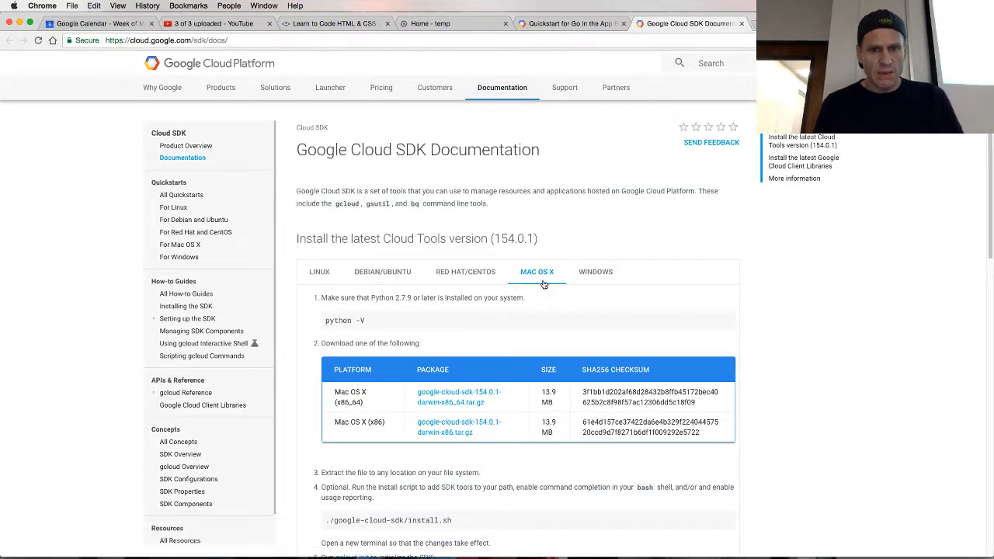
mouse_move(372, 320)
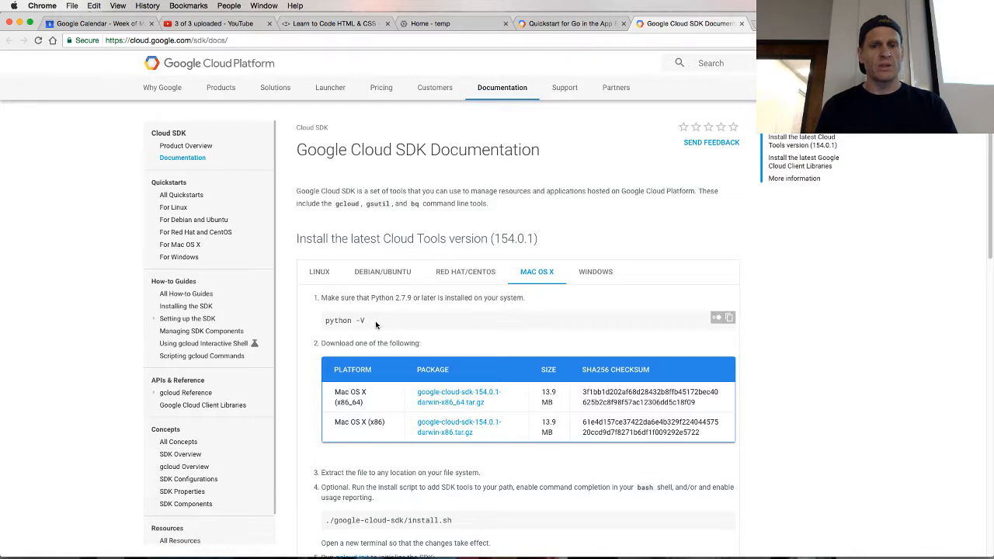
scroll("down", 3)
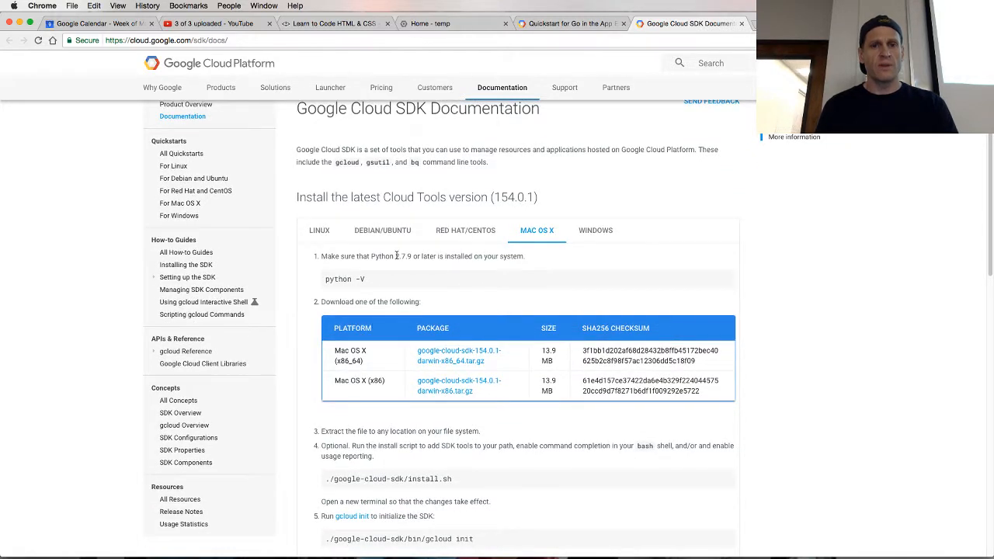
scroll("down", 3)
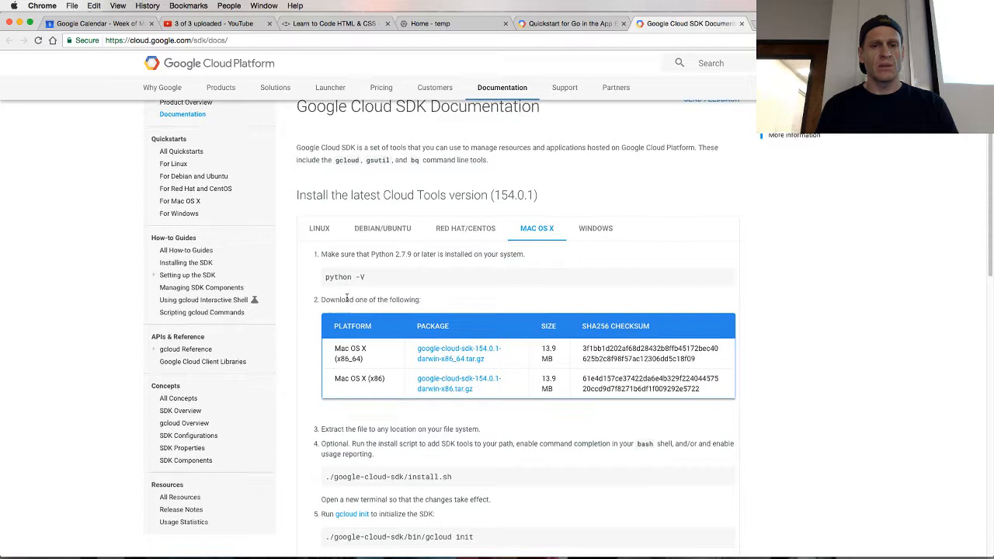
scroll("down", 3)
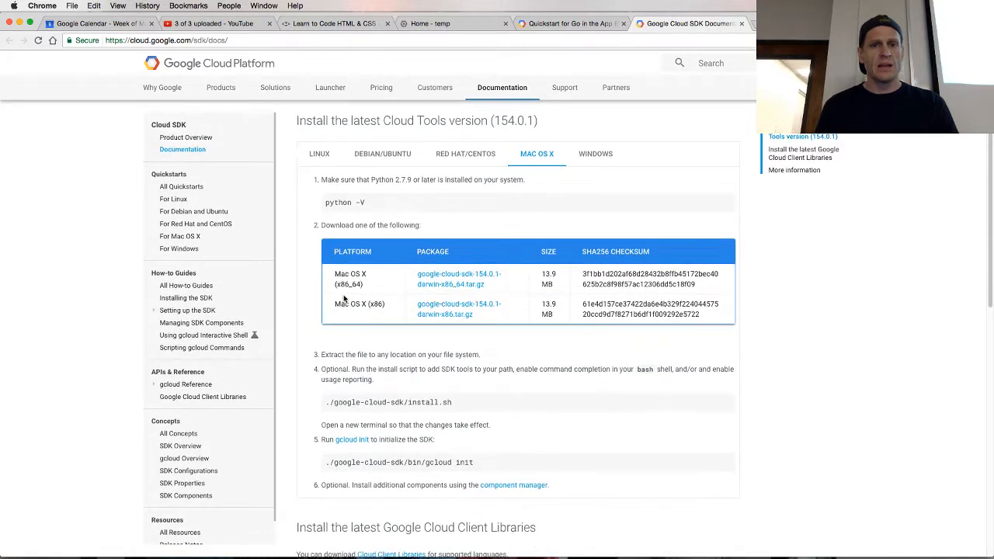
scroll("down", 3)
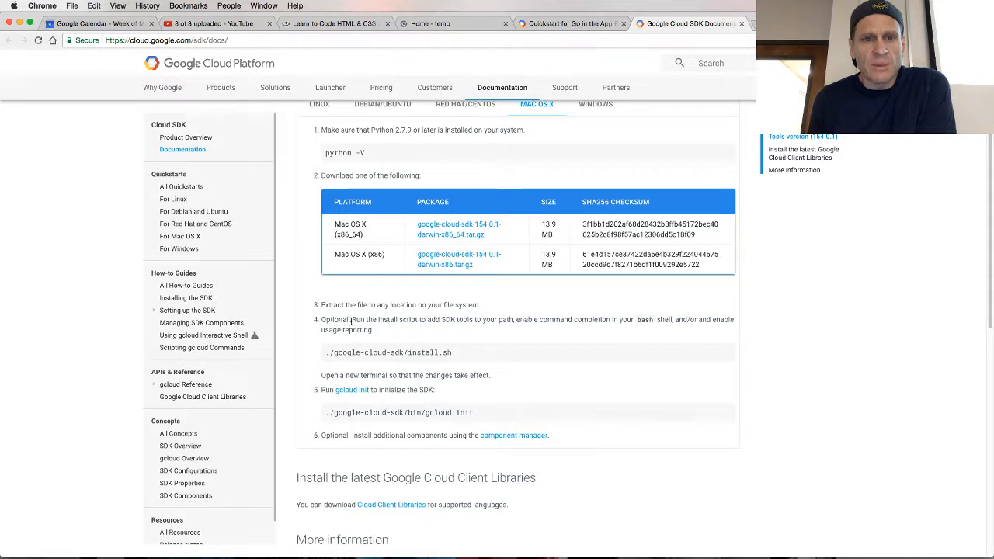
left_click_drag(365, 320, 373, 330)
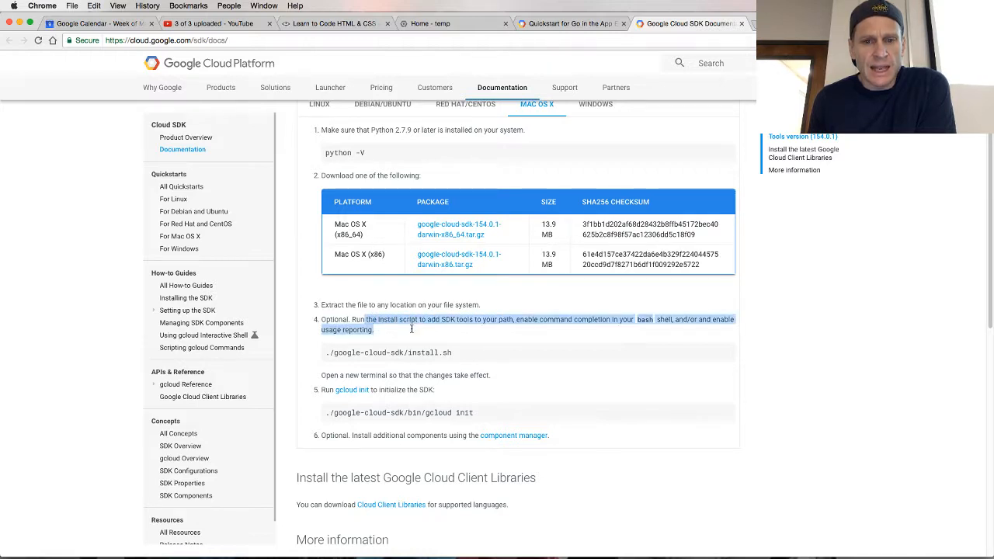
scroll("down", 3)
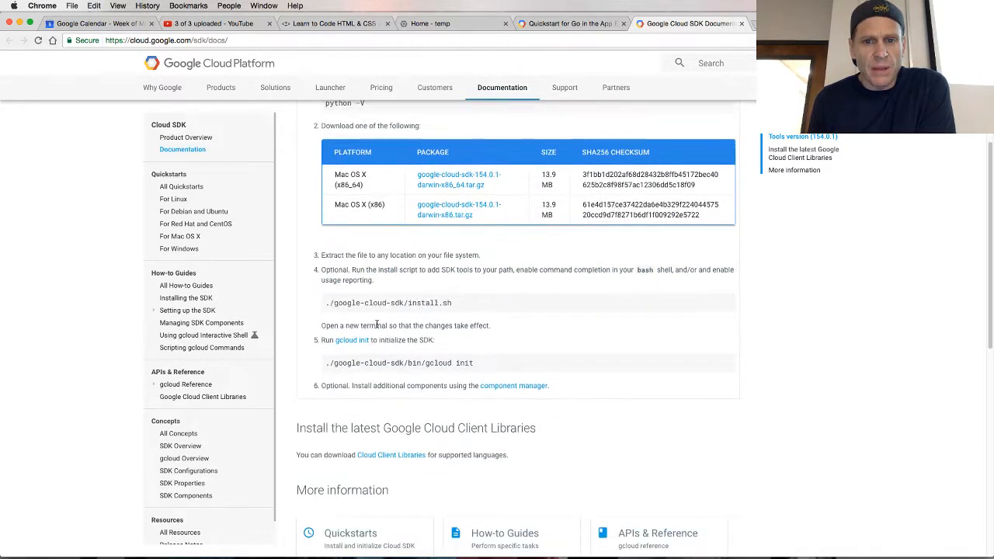
scroll("down", 3)
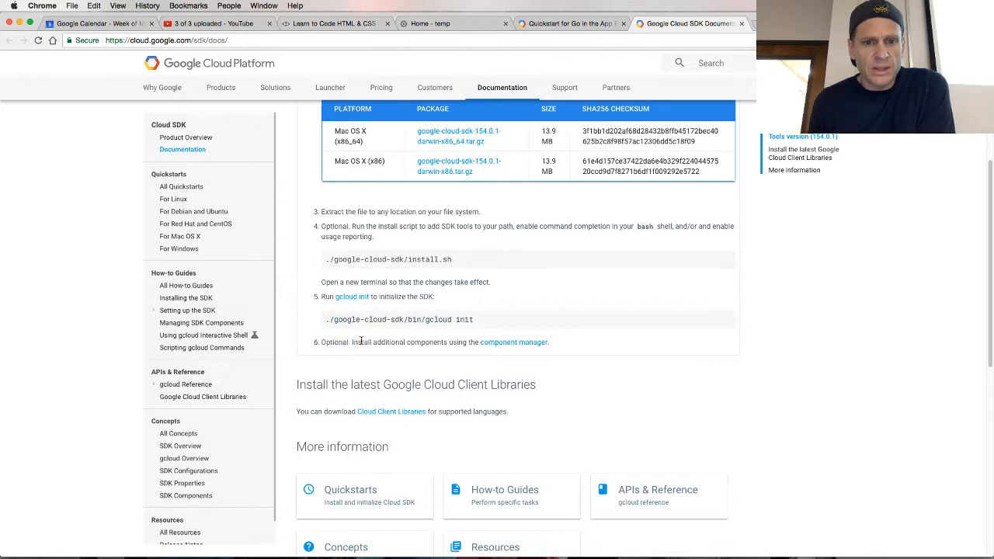
scroll("down", 3)
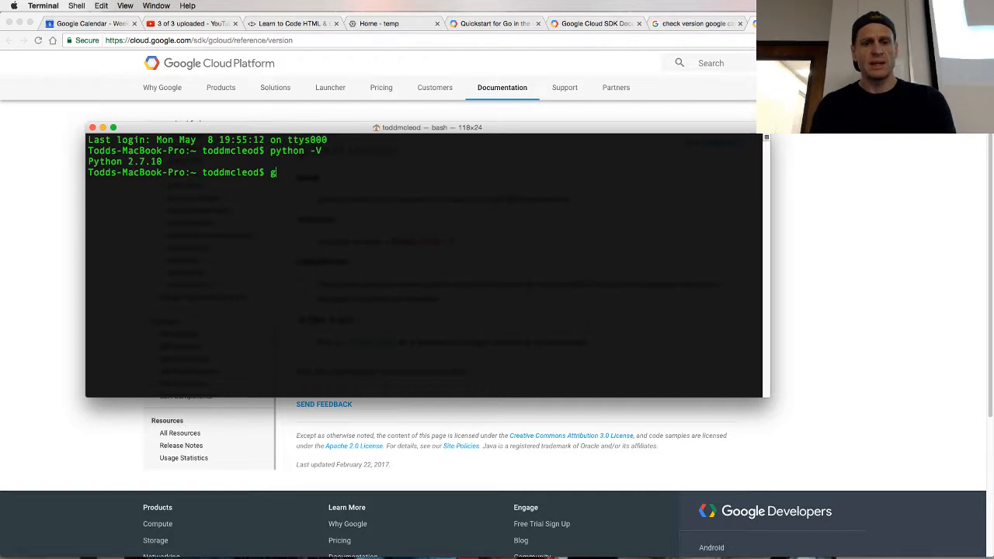
Step: Run 'gcloud version' to see SDK 149.0.0, and select the suggested update command
type("cloud version")
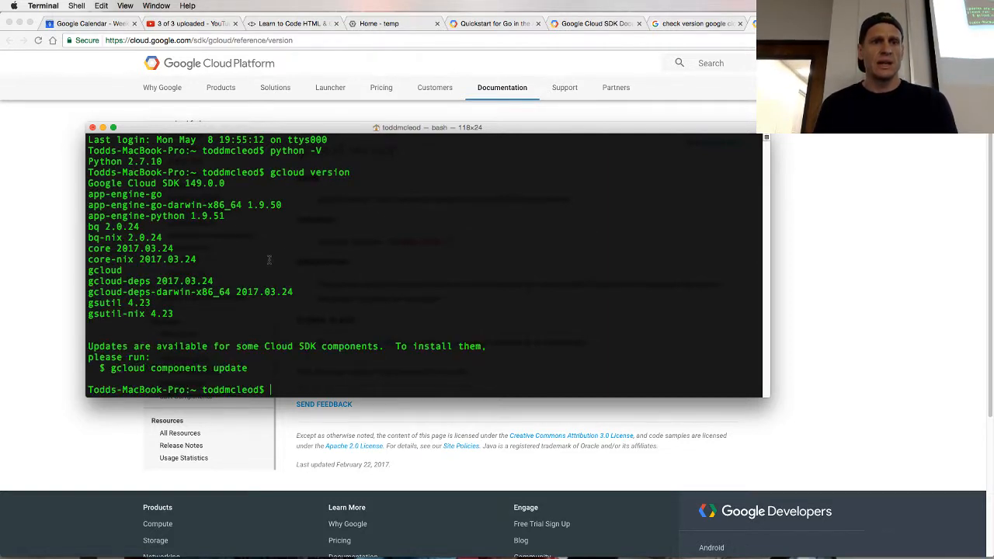
double_click(204, 182)
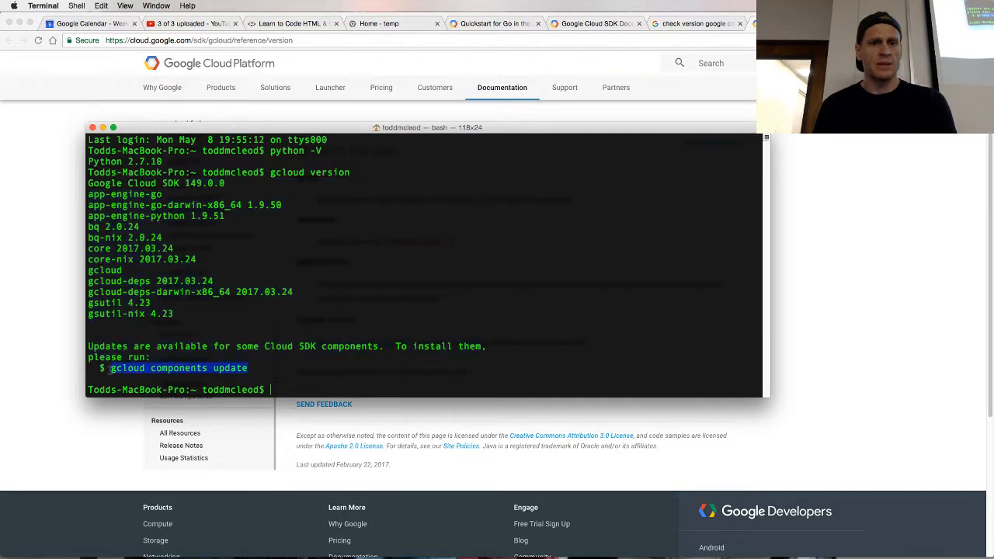
Step: Run 'gcloud components update' and scroll through the listed release notes
type("gcloud components update")
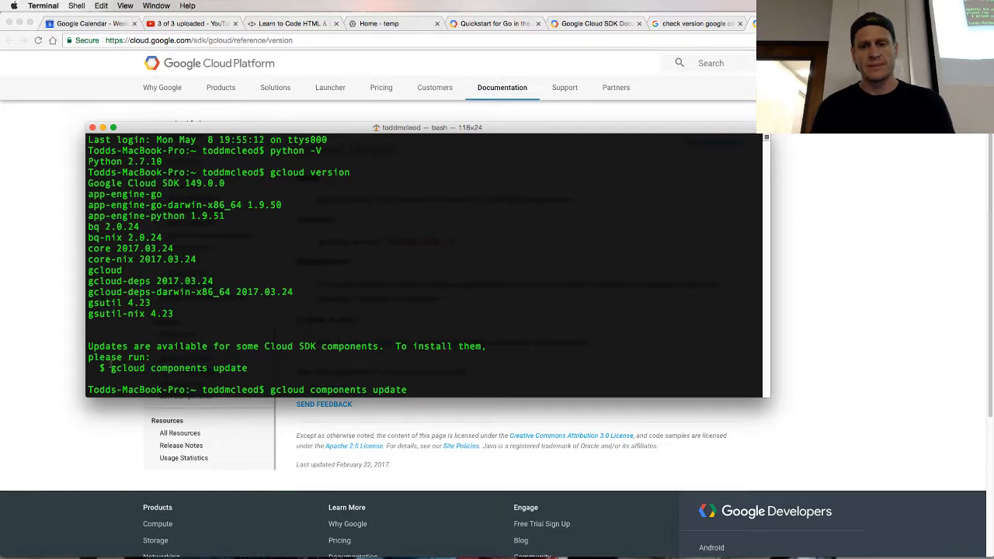
key("Return")
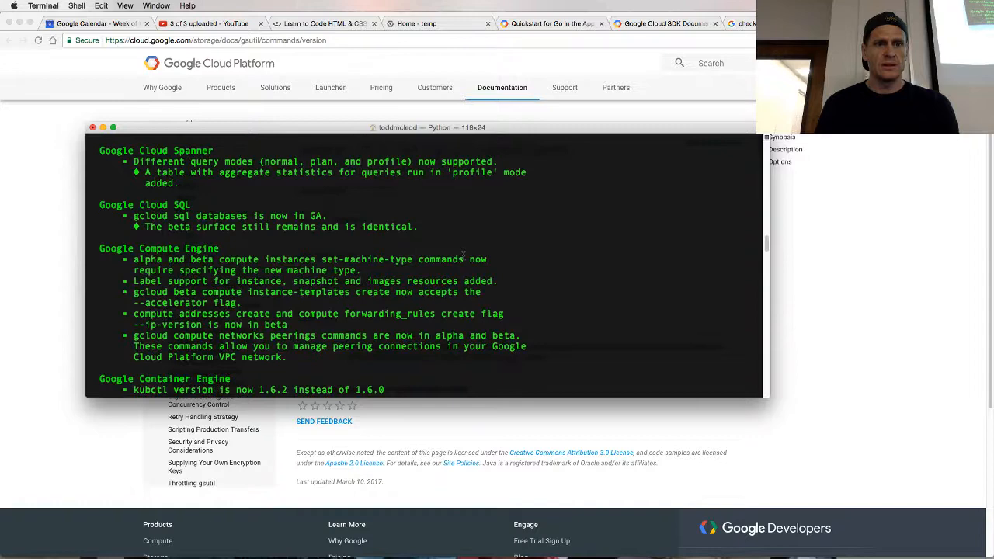
scroll("down", 3)
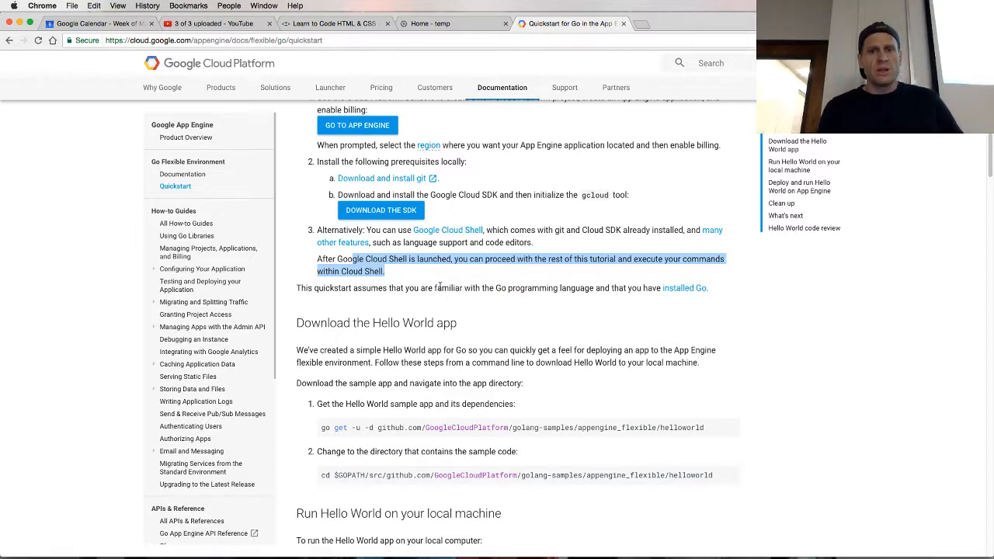
scroll("down", 3)
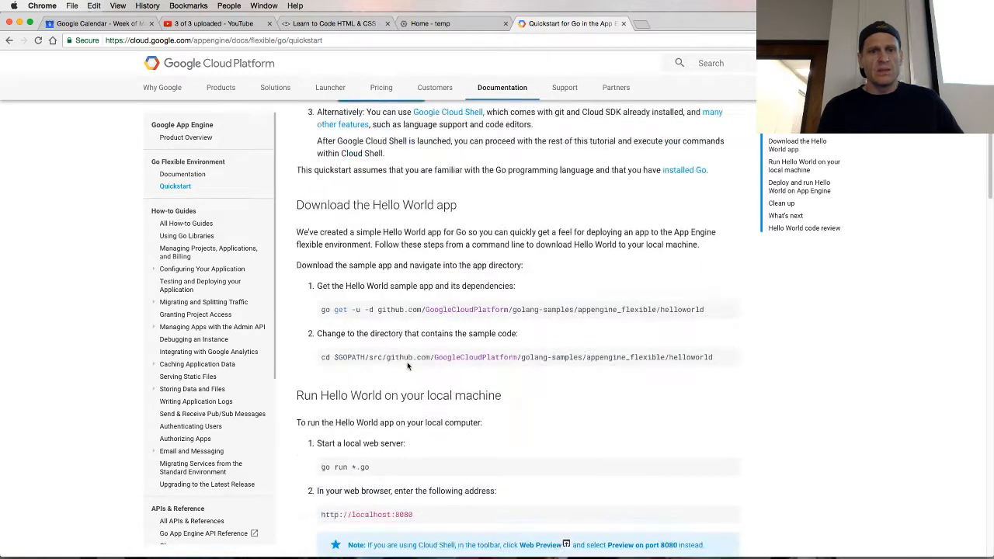
scroll("down", 3)
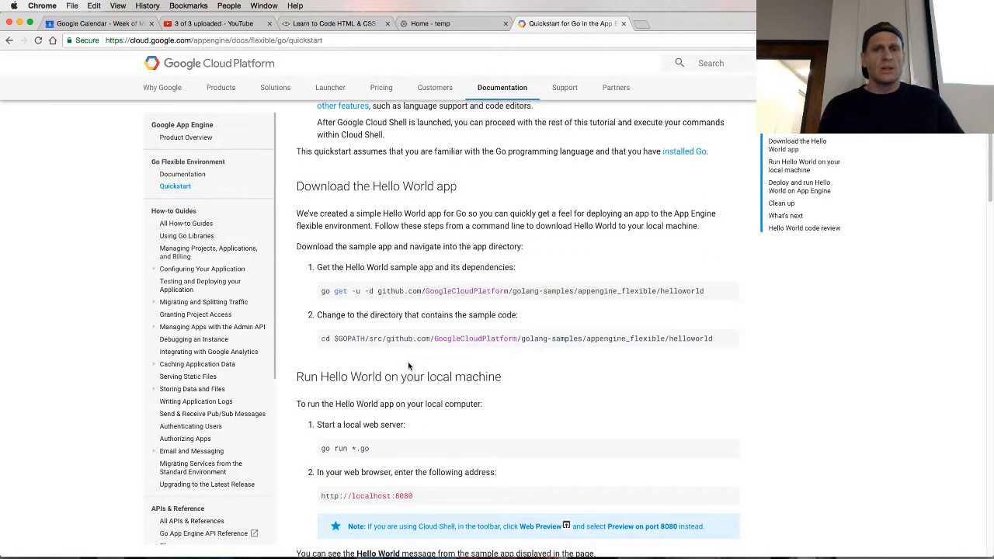
scroll("down", 3)
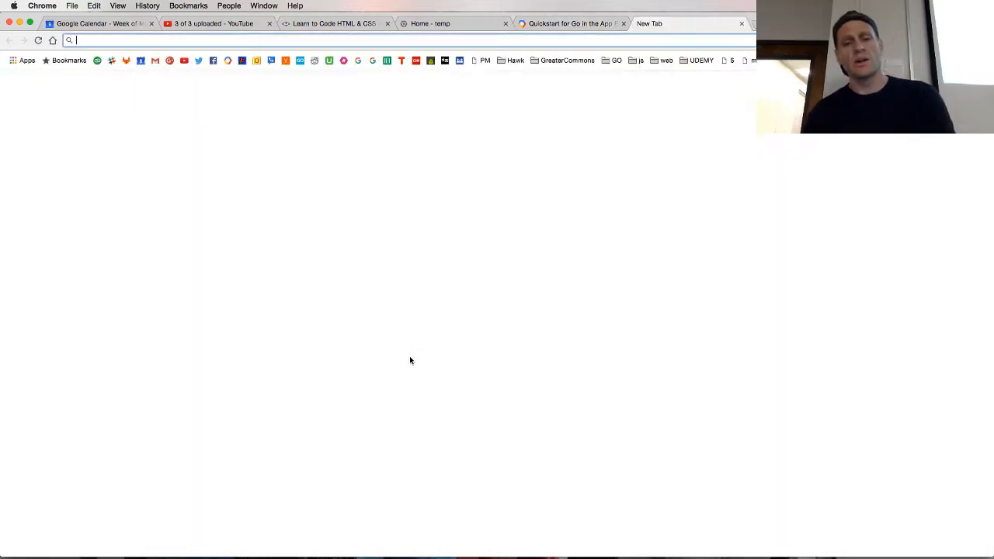
Step: Go to golang.org and open its Download Go page listing Go 1.8.1 installers
type("golang.org")
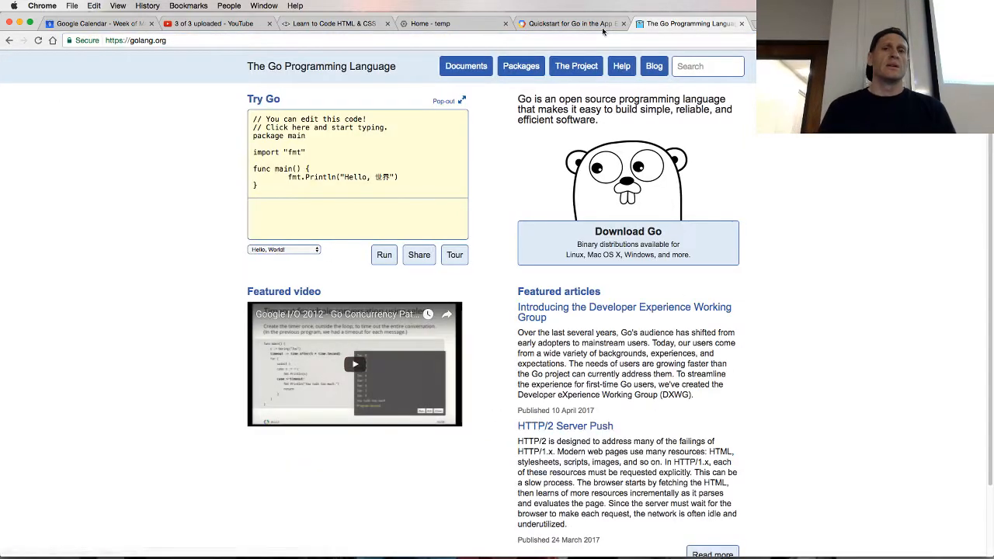
left_click(628, 242)
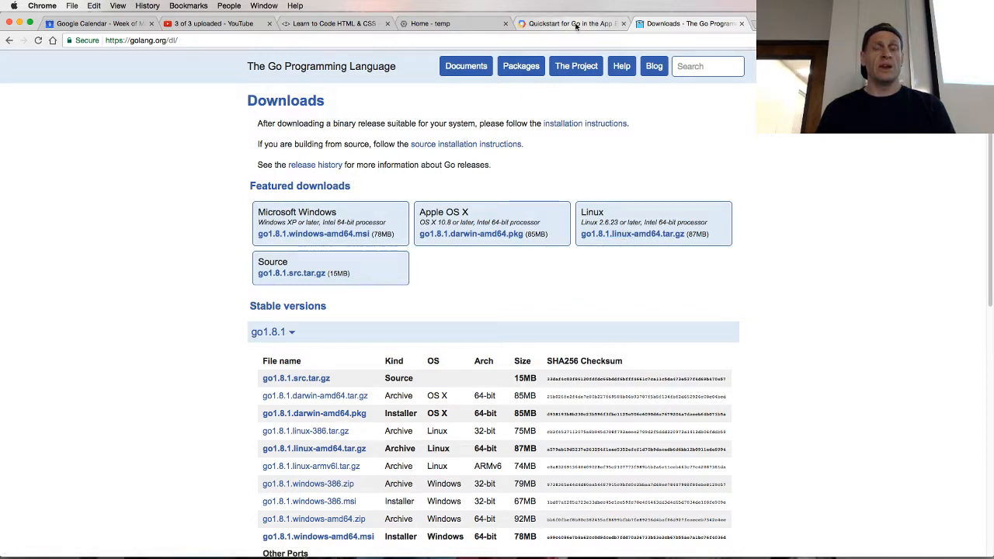
mouse_move(573, 24)
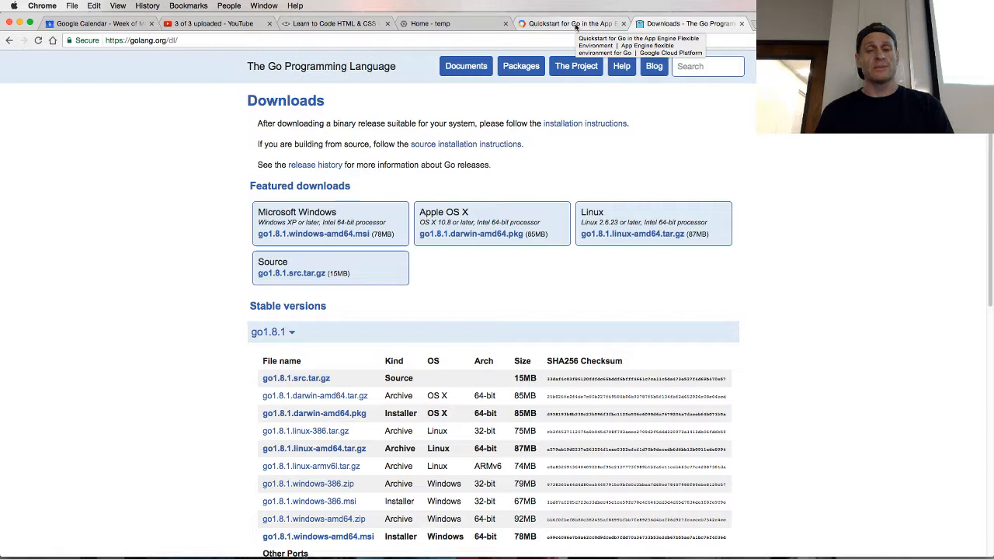